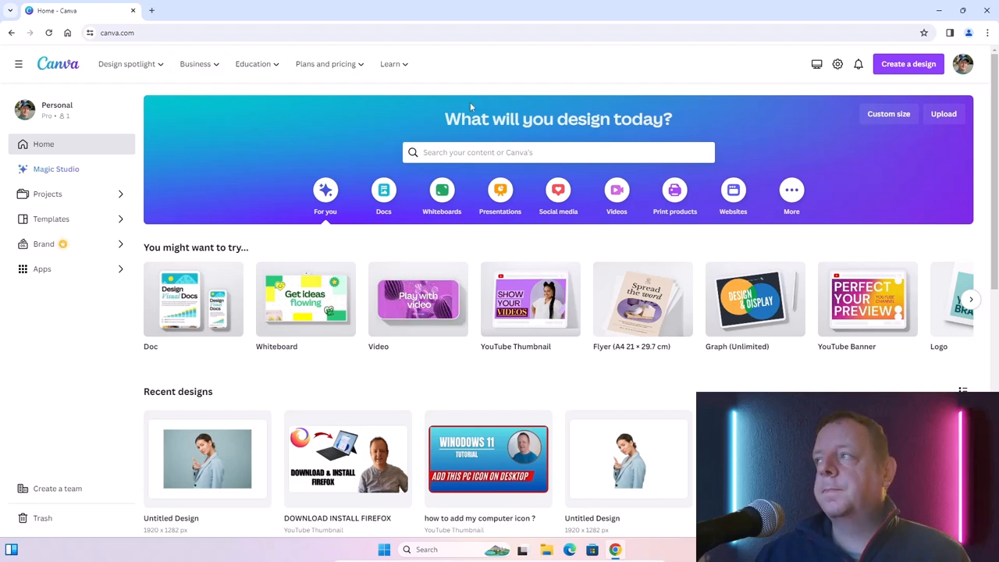
{"action": "mouse_move", "coordinate": [908, 64]}
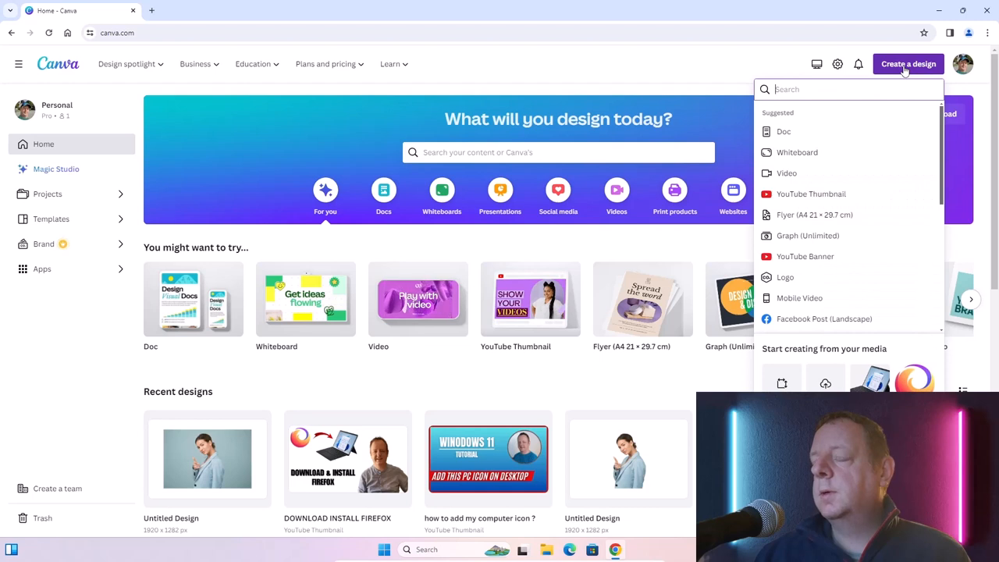
- Start a new blank design from the recent 1920 × 1282 px custom size
{"action": "scroll", "scroll_direction": "down", "scroll_amount": 3}
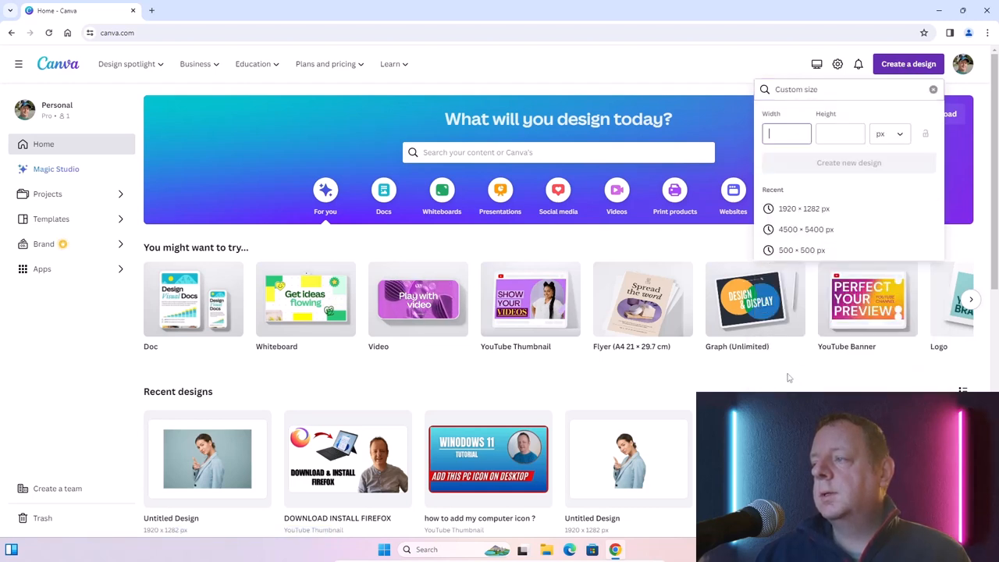
{"action": "left_click", "coordinate": [804, 208]}
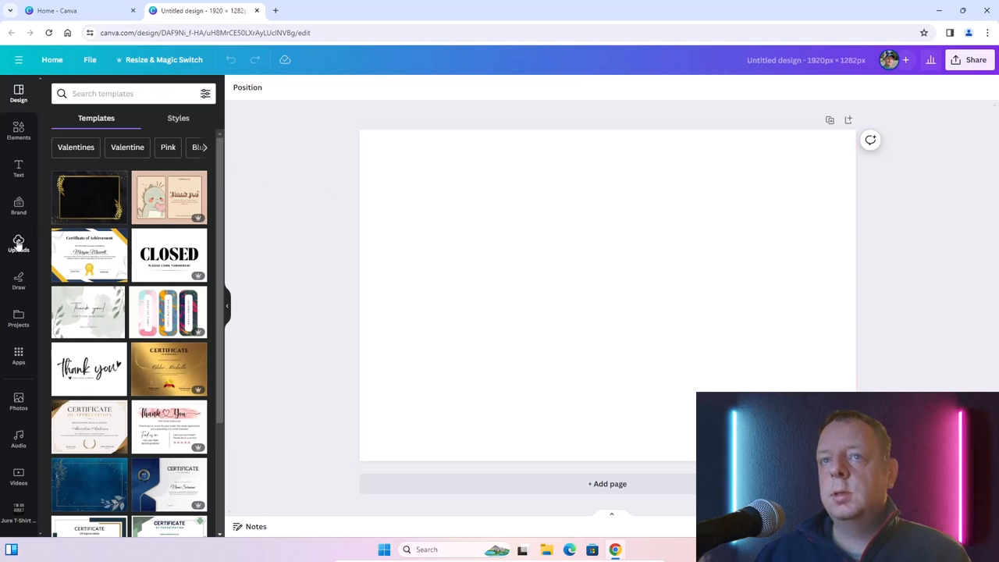
- Upload the lake-cabin photo, add it to the page, and enlarge it to cover the page
{"action": "left_click", "coordinate": [18, 244]}
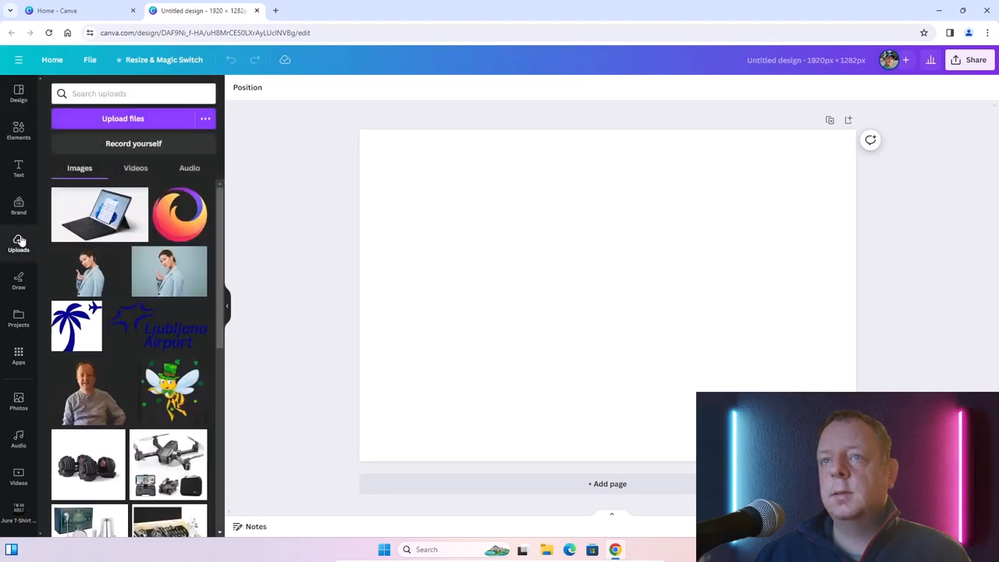
{"action": "mouse_move", "coordinate": [134, 144]}
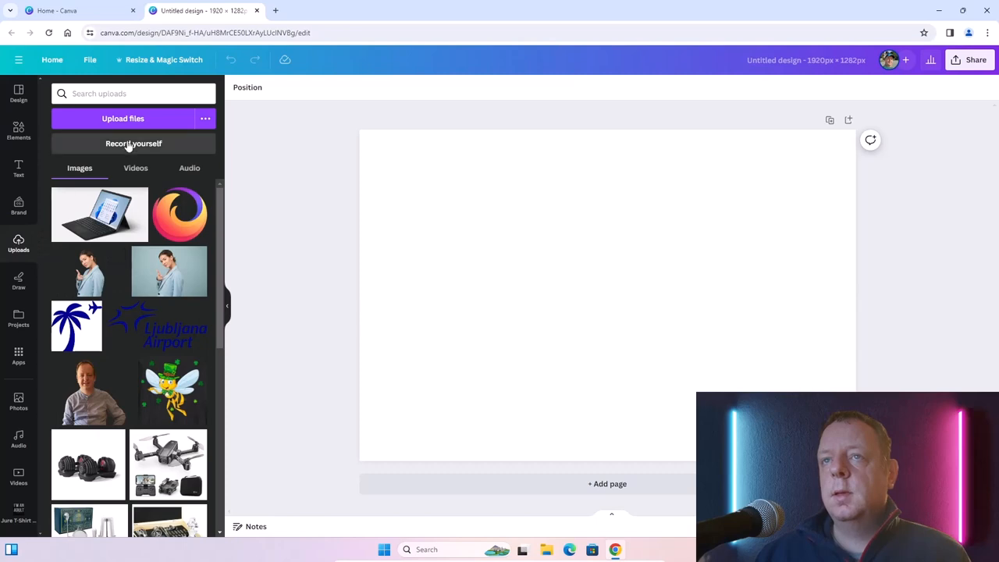
{"action": "left_click", "coordinate": [123, 119]}
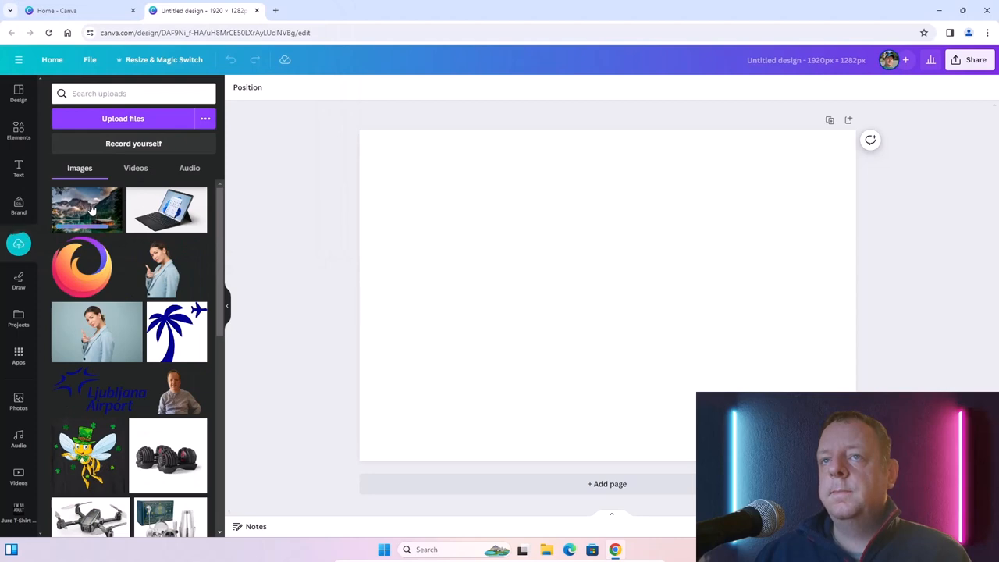
{"action": "left_click", "coordinate": [85, 209]}
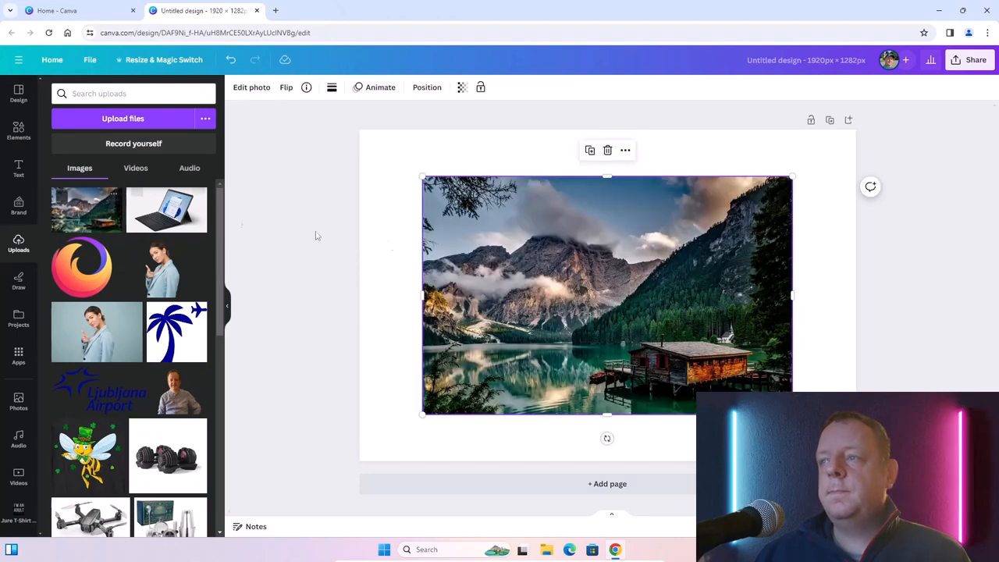
{"action": "left_click_drag", "start_coordinate": [422, 177], "coordinate": [360, 134]}
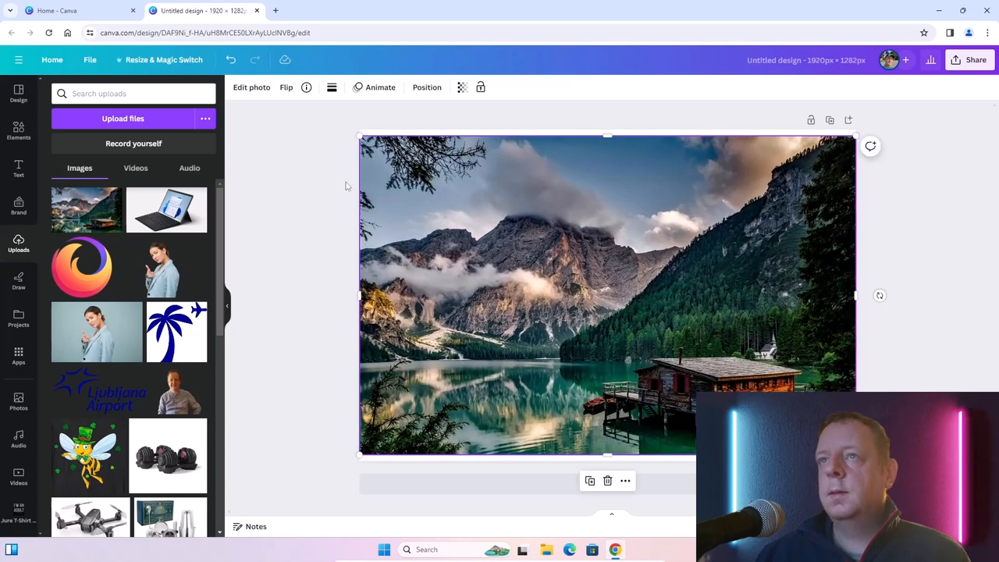
{"action": "mouse_move", "coordinate": [308, 142]}
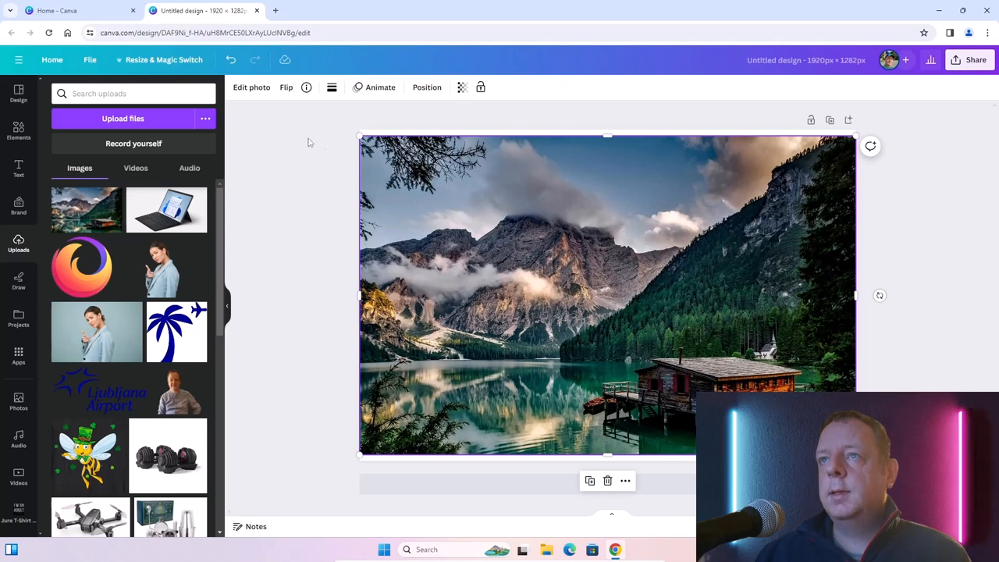
{"action": "mouse_move", "coordinate": [251, 92]}
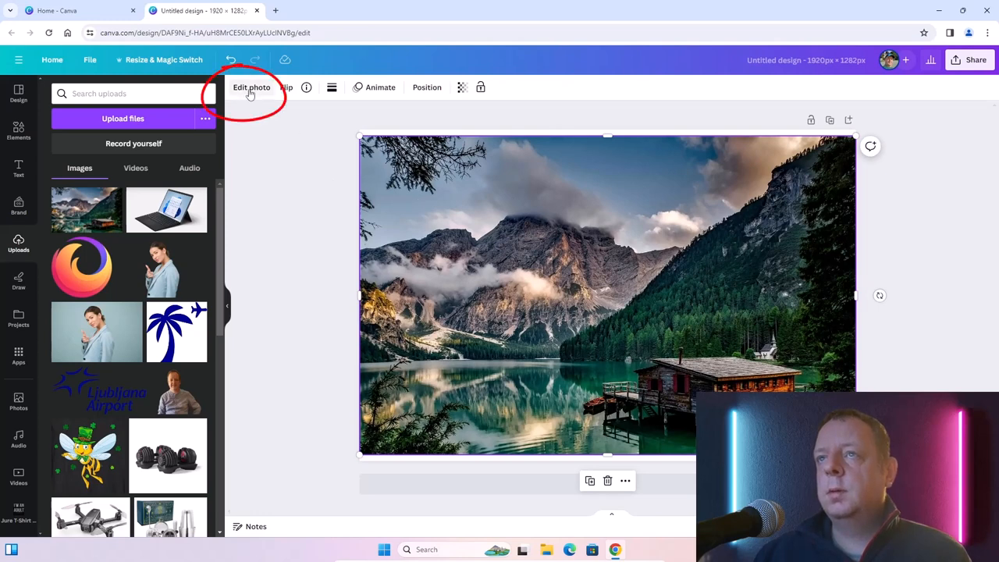
- Crop the lake photo to the cabin portion in its lower-right corner
{"action": "left_click", "coordinate": [251, 86]}
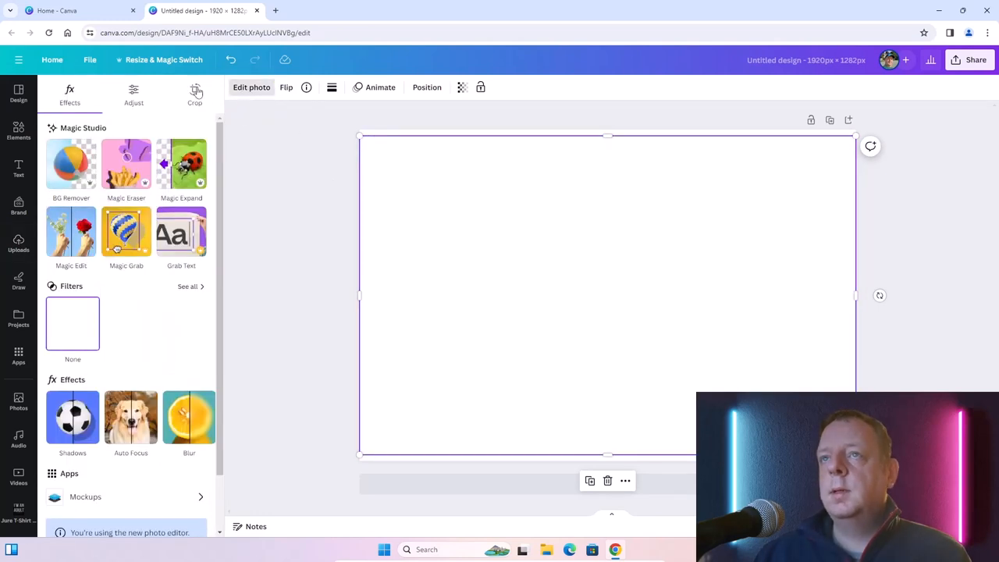
{"action": "left_click", "coordinate": [194, 94]}
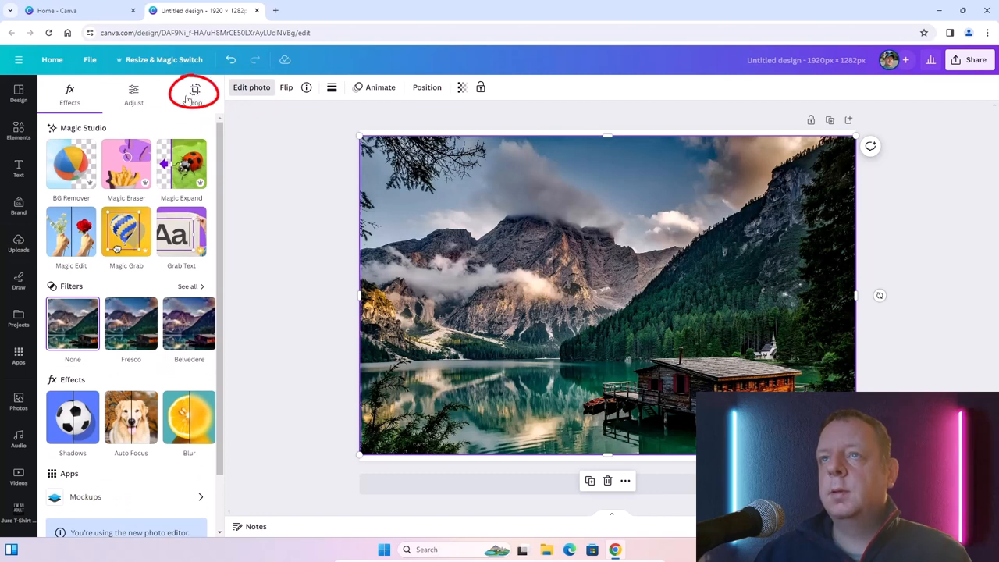
{"action": "left_click", "coordinate": [195, 94]}
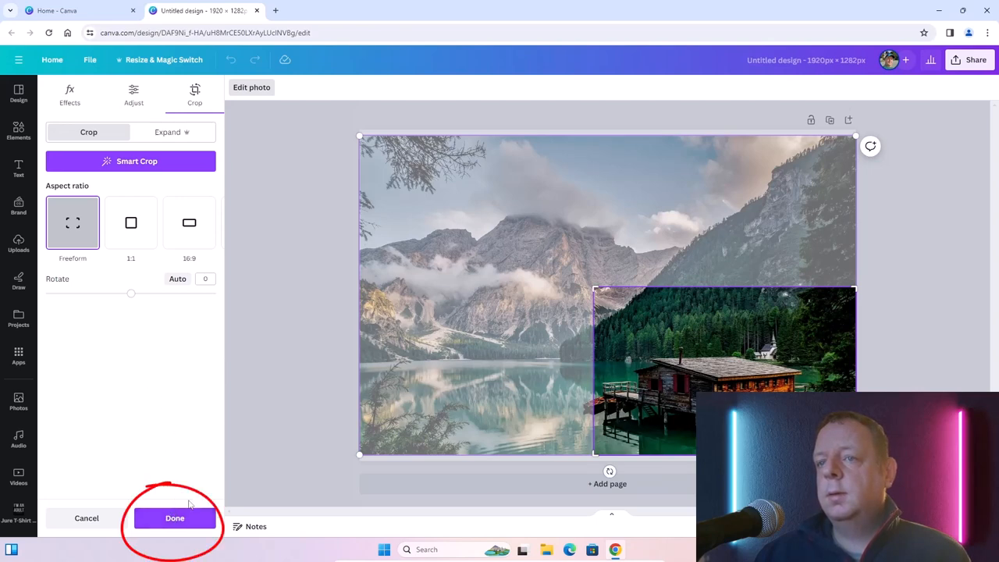
{"action": "left_click", "coordinate": [174, 517]}
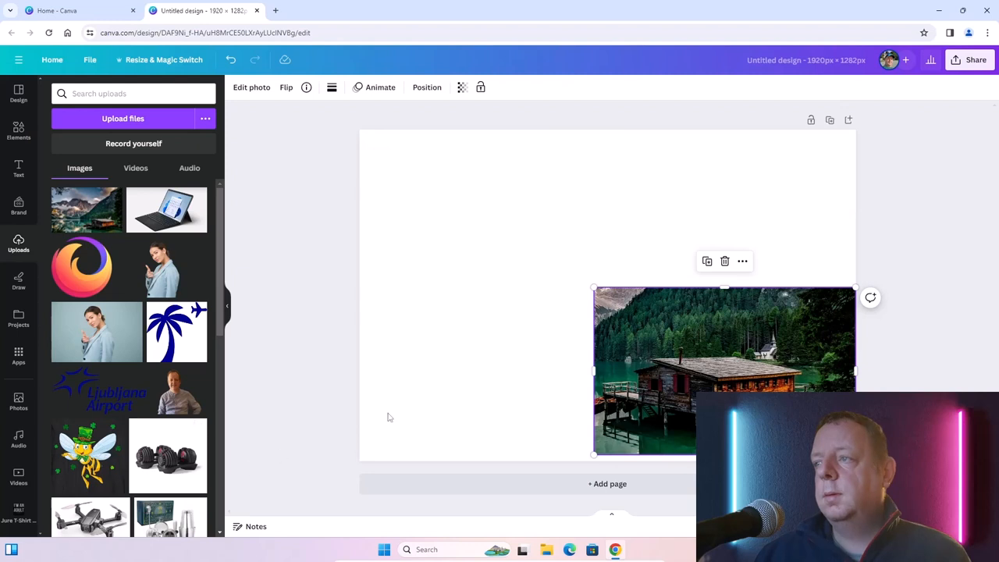
- Move the cropped cabin photo to the top-left, enlarge it to fill the page, and open Share
{"action": "left_click_drag", "start_coordinate": [724, 370], "coordinate": [628, 318]}
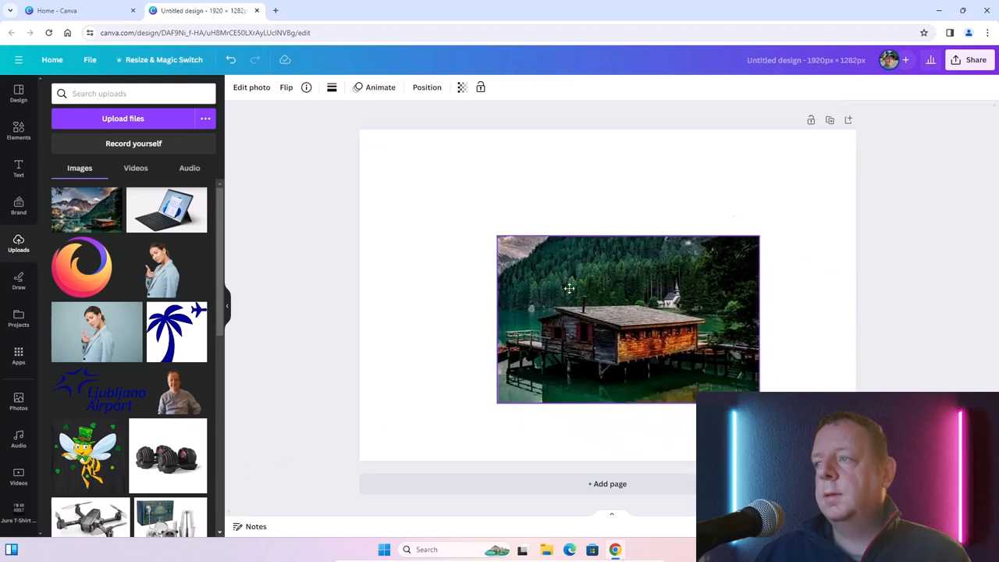
{"action": "left_click_drag", "start_coordinate": [627, 319], "coordinate": [490, 214]}
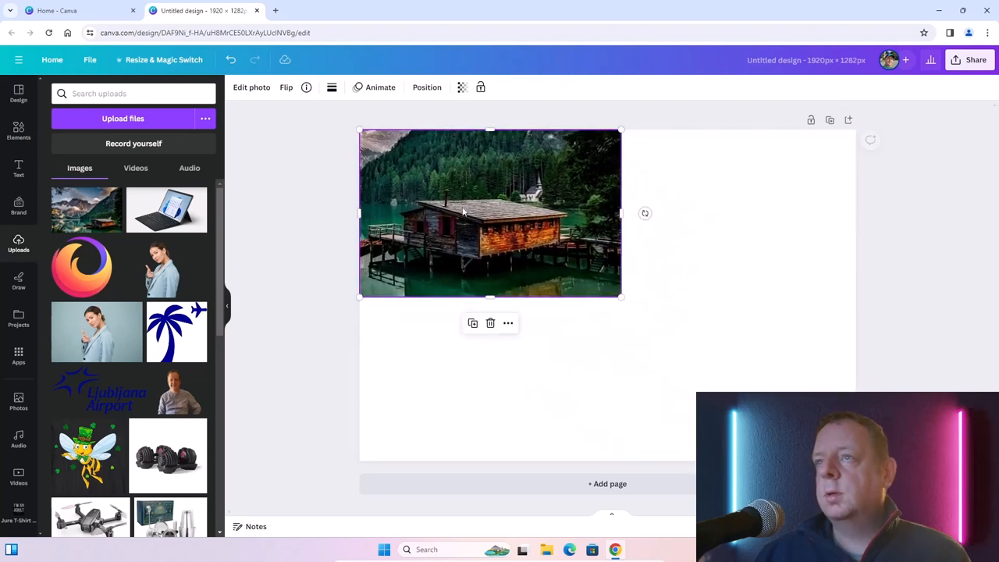
{"action": "left_click_drag", "start_coordinate": [620, 297], "coordinate": [791, 405]}
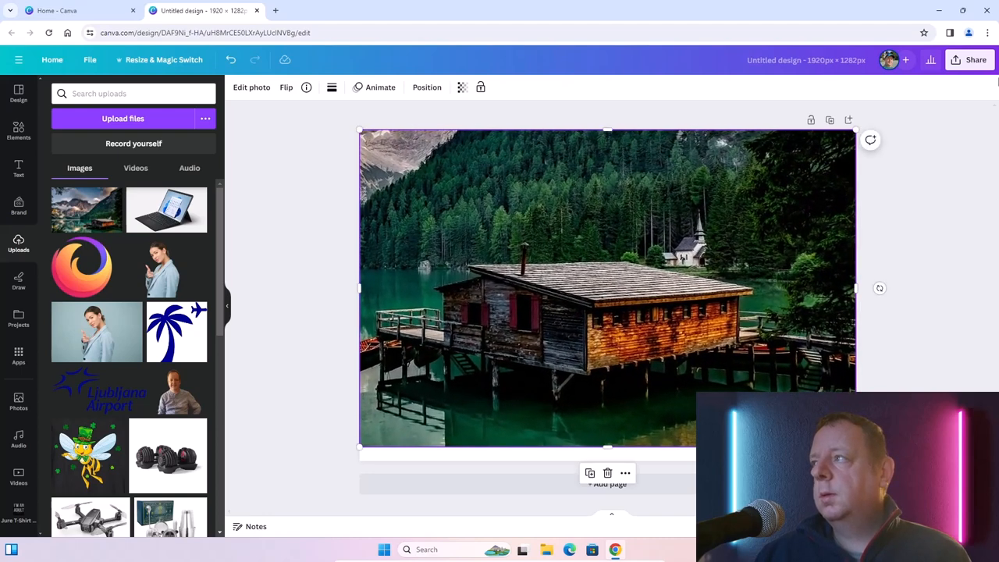
{"action": "left_click", "coordinate": [971, 60]}
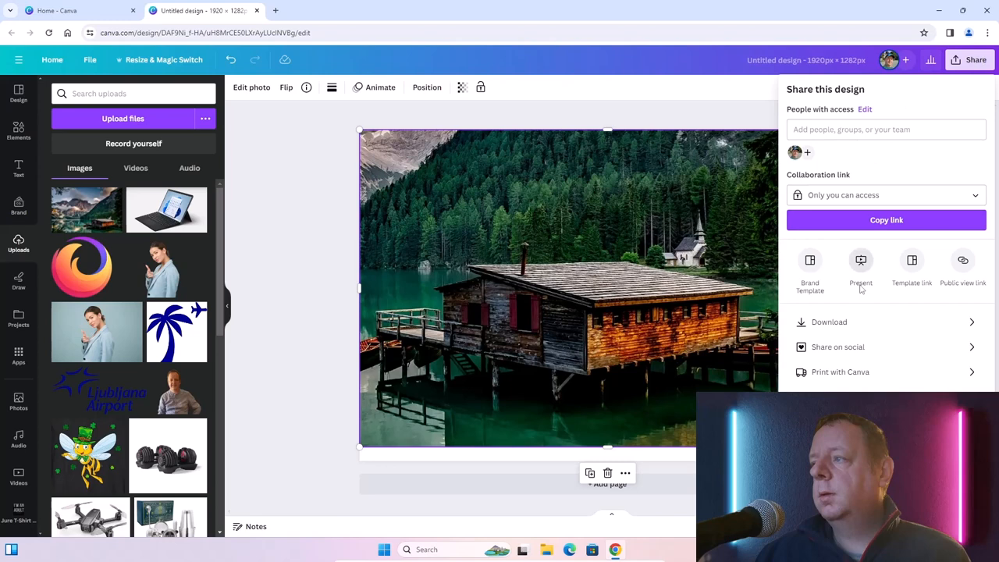
- Download the cabin design as a PNG file
{"action": "left_click", "coordinate": [829, 321]}
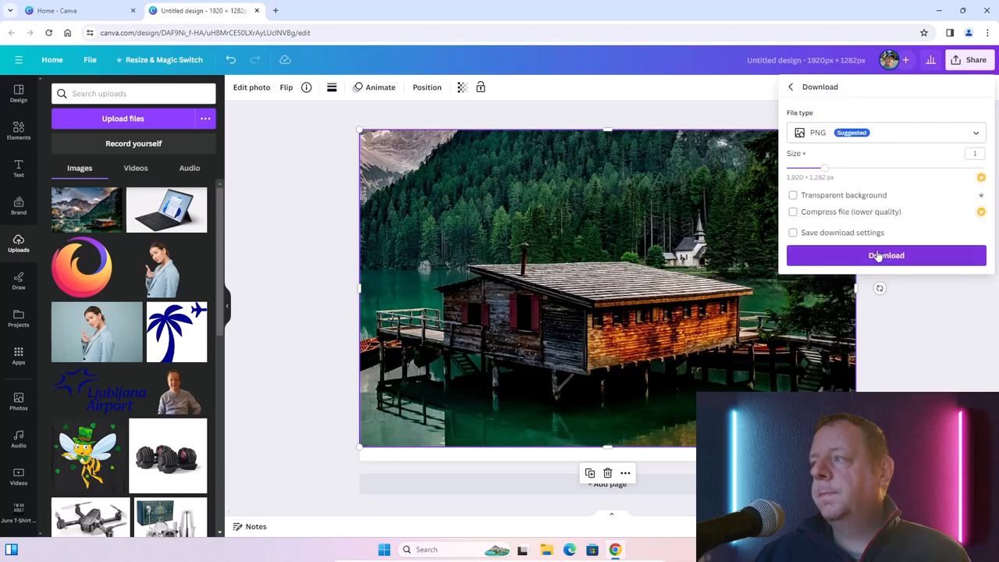
{"action": "left_click", "coordinate": [886, 255]}
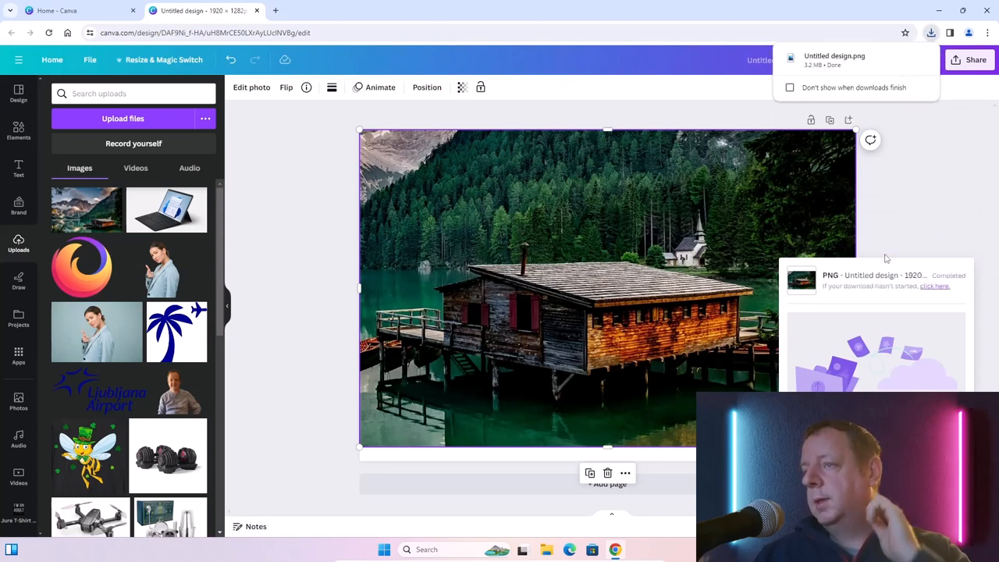
{"action": "mouse_move", "coordinate": [880, 247]}
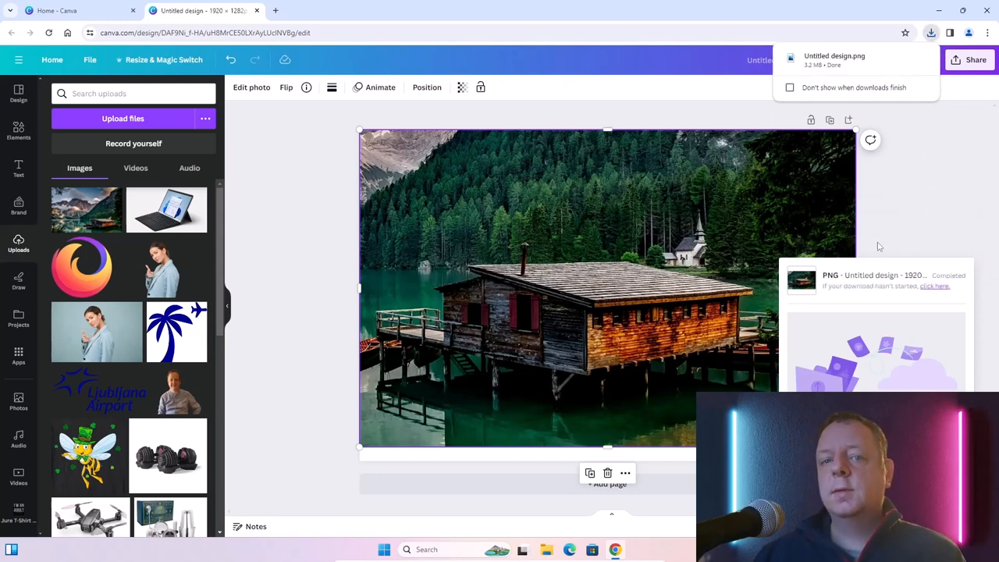